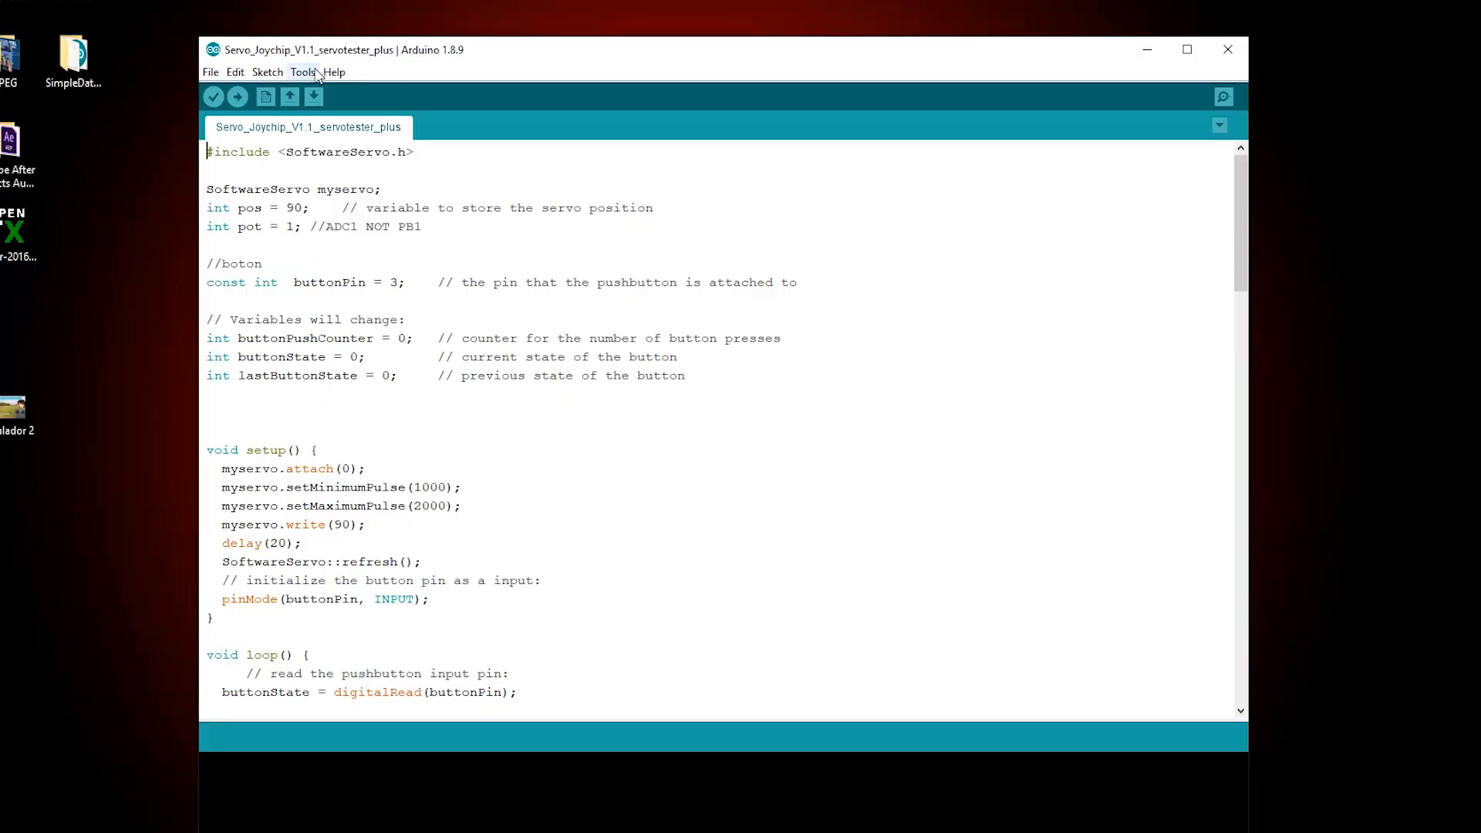
Step: Create a new blank sketch (sketch_may31a) from the File menu
left_click(302, 72)
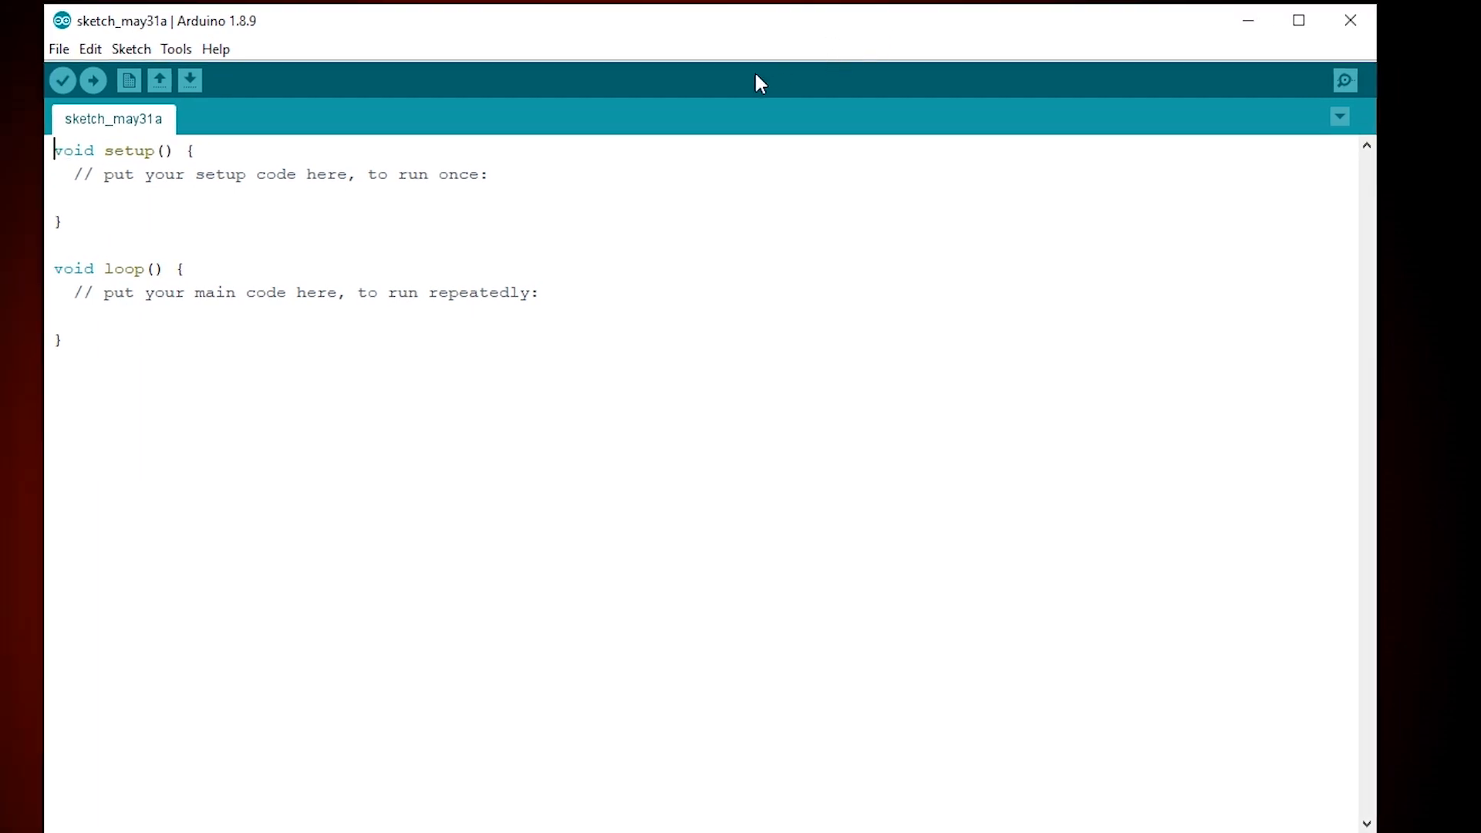
left_click(58, 48)
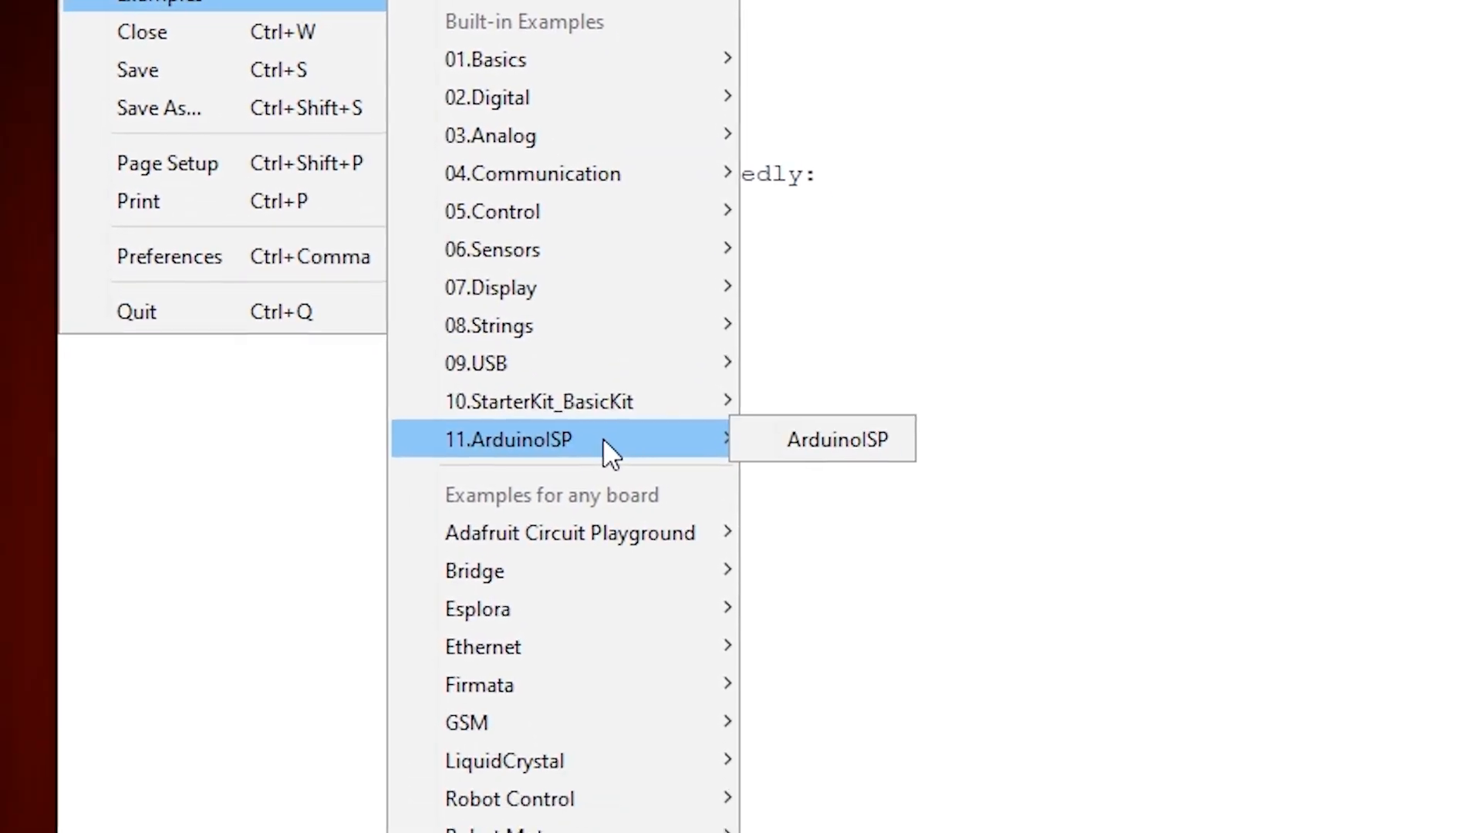
left_click(836, 439)
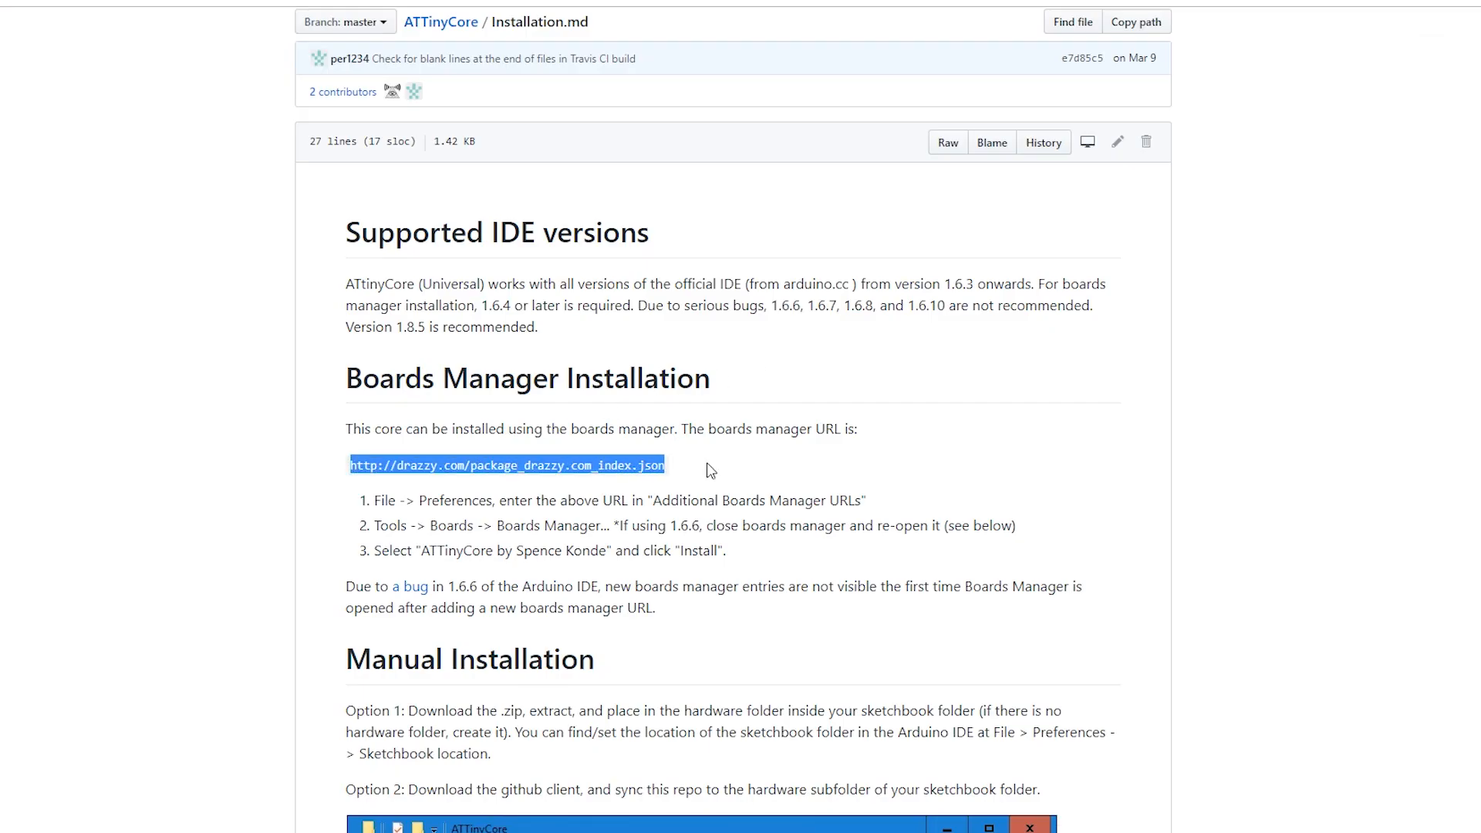
Step: Add the drazzy.com ATTinyCore URL to Additional Boards Manager URLs in Preferences and confirm
left_click(451, 70)
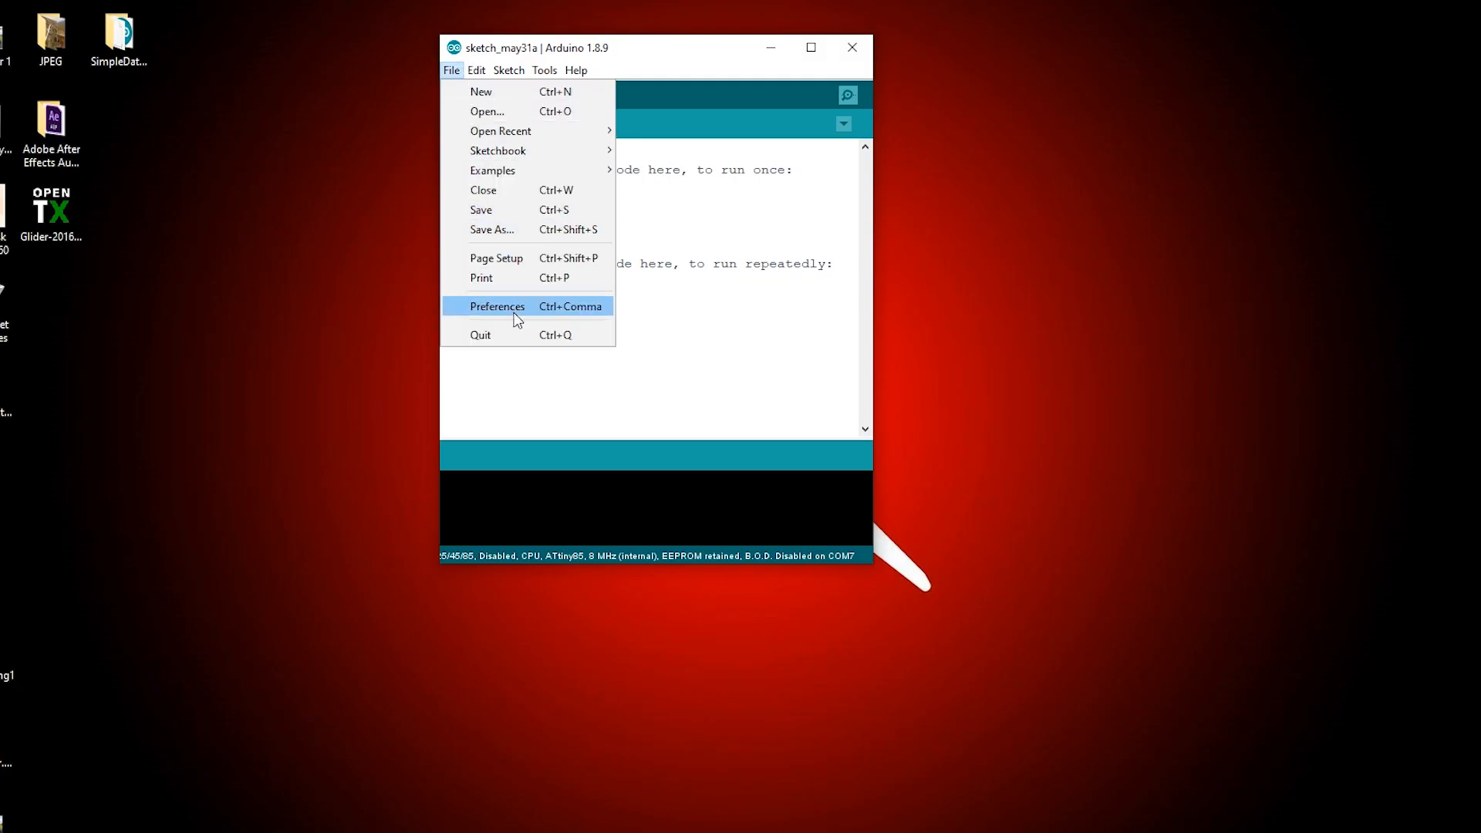
left_click(496, 306)
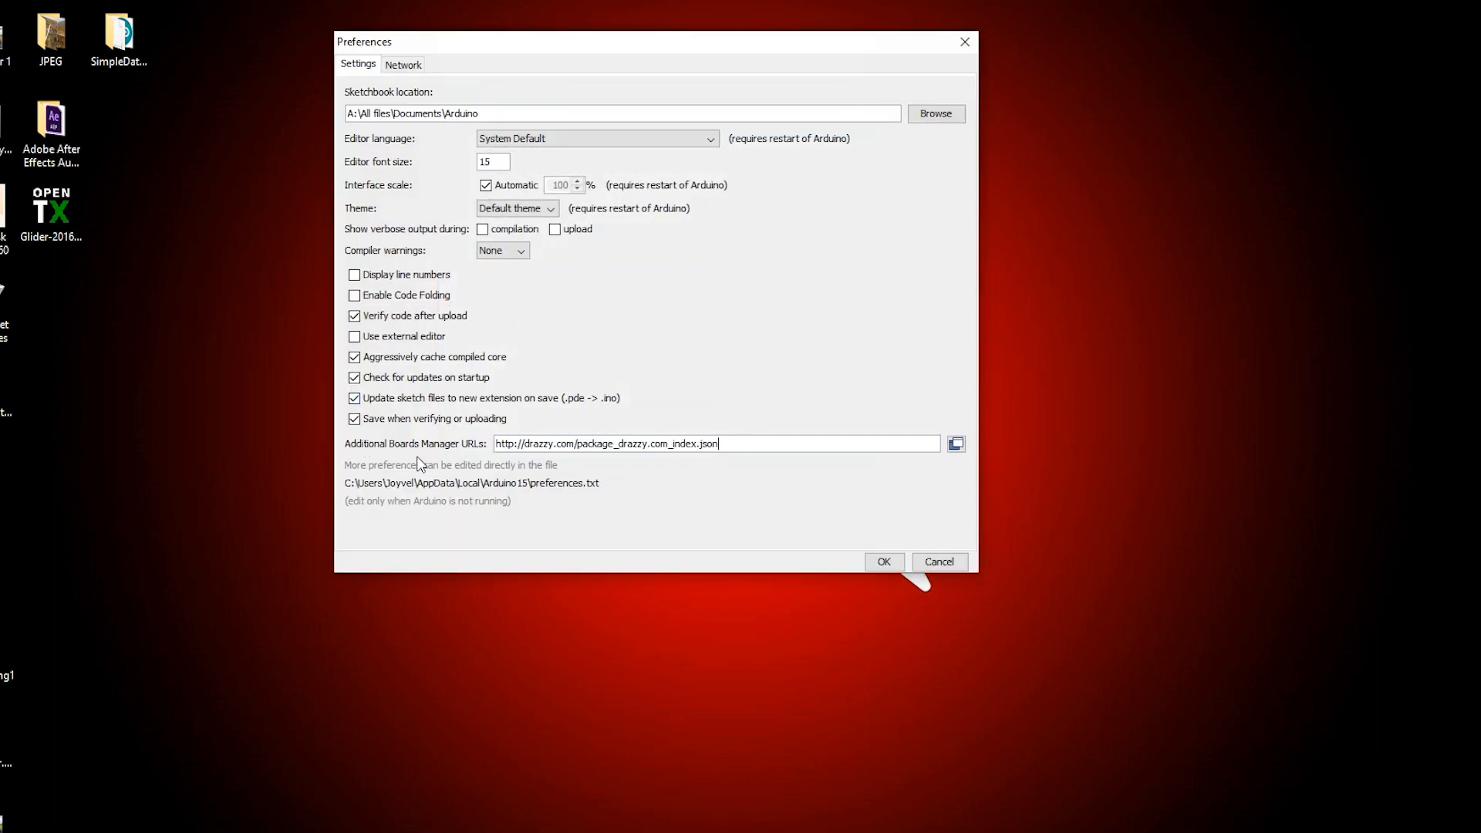
left_click(882, 561)
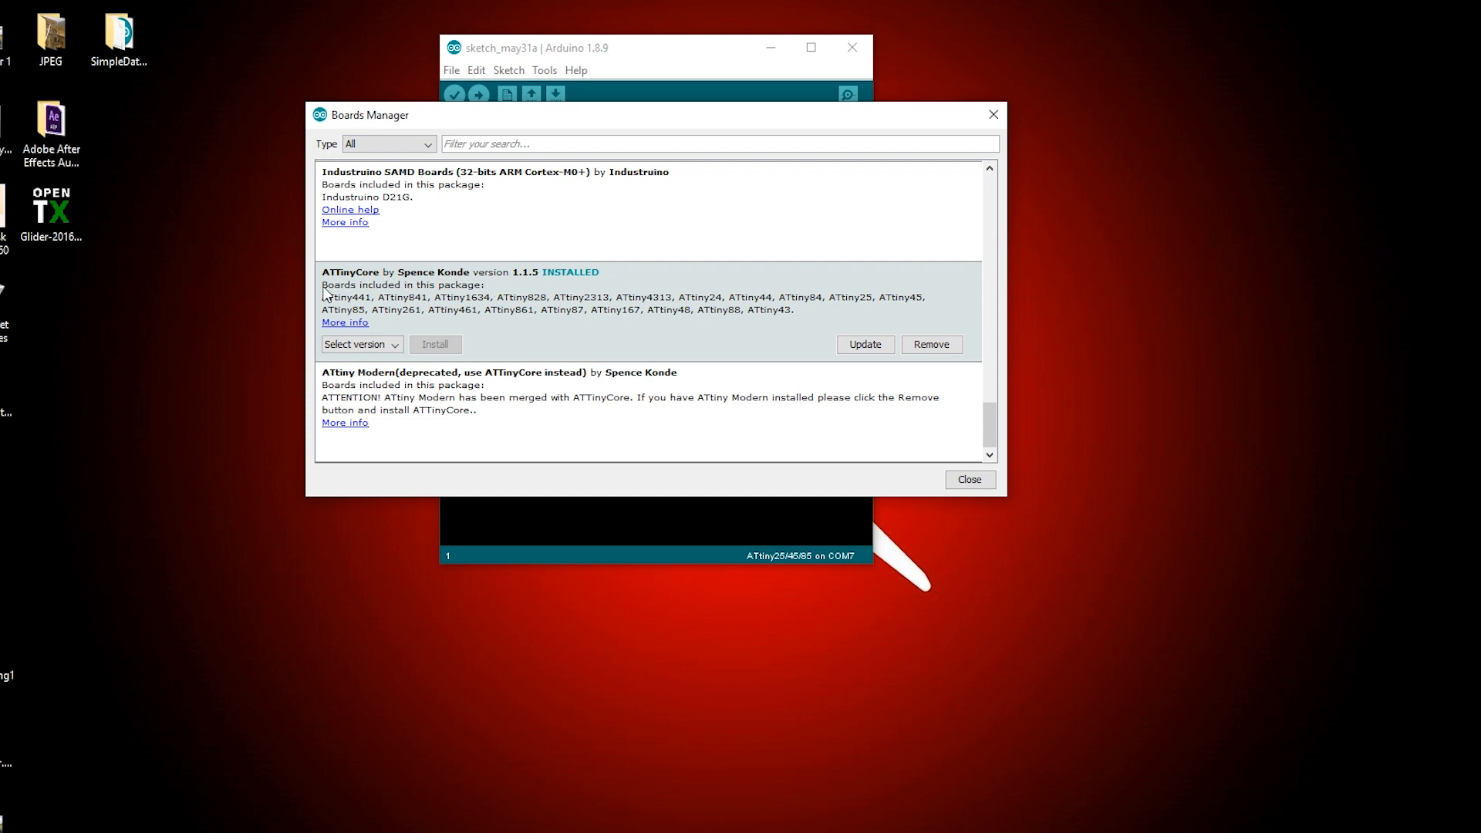
mouse_move(611, 279)
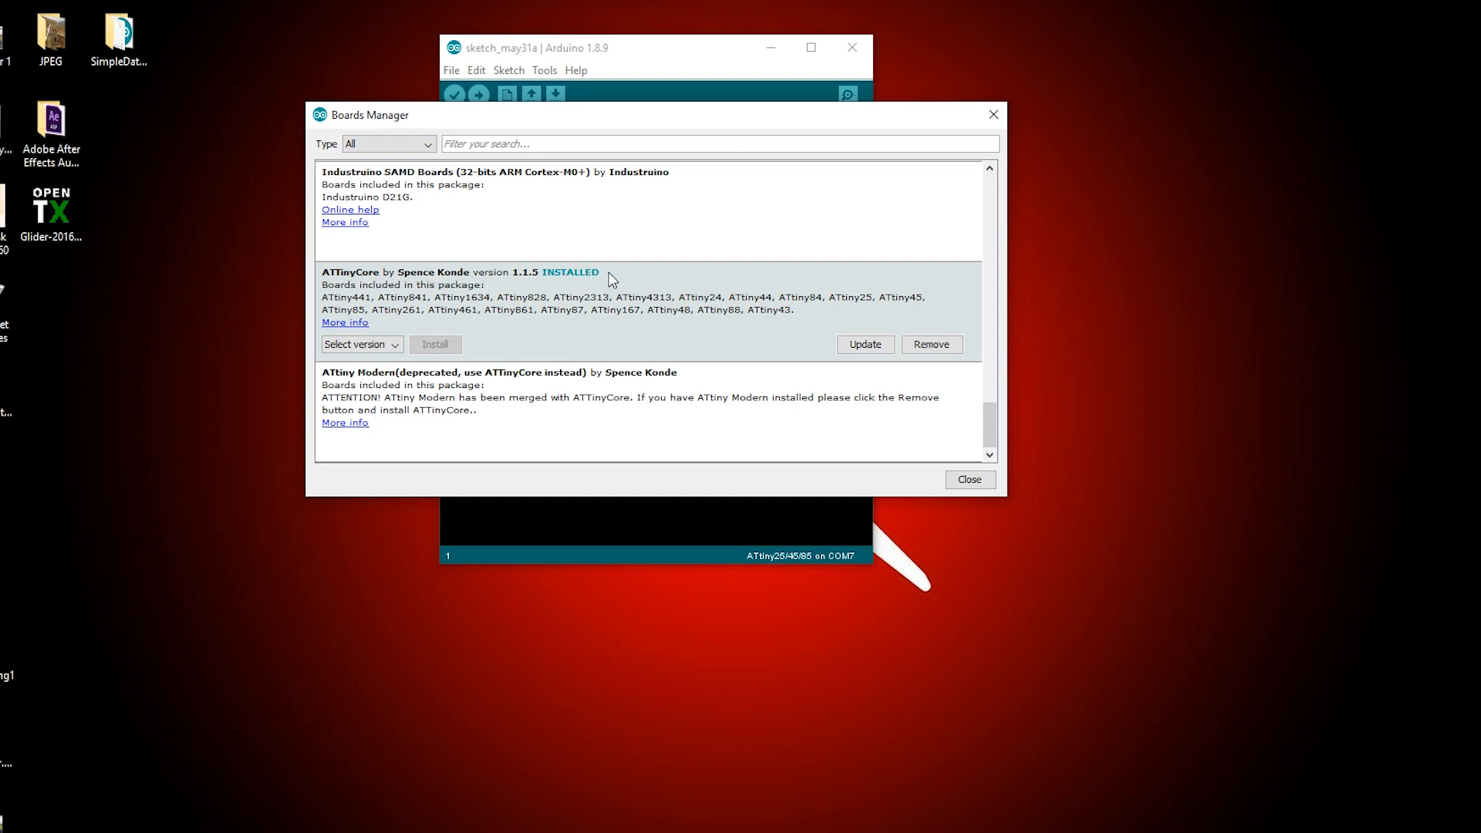
mouse_move(980, 131)
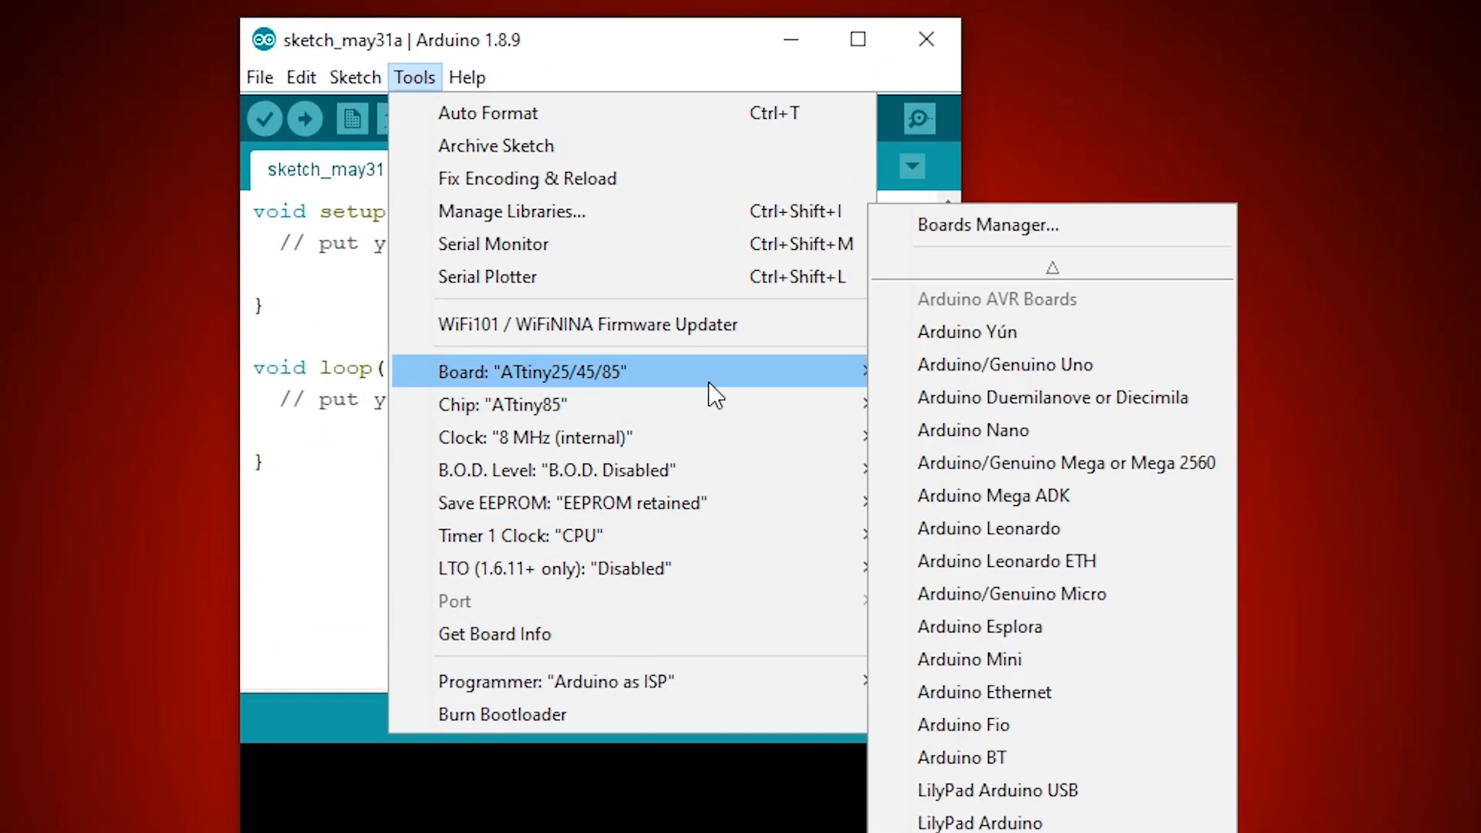
mouse_move(1011, 198)
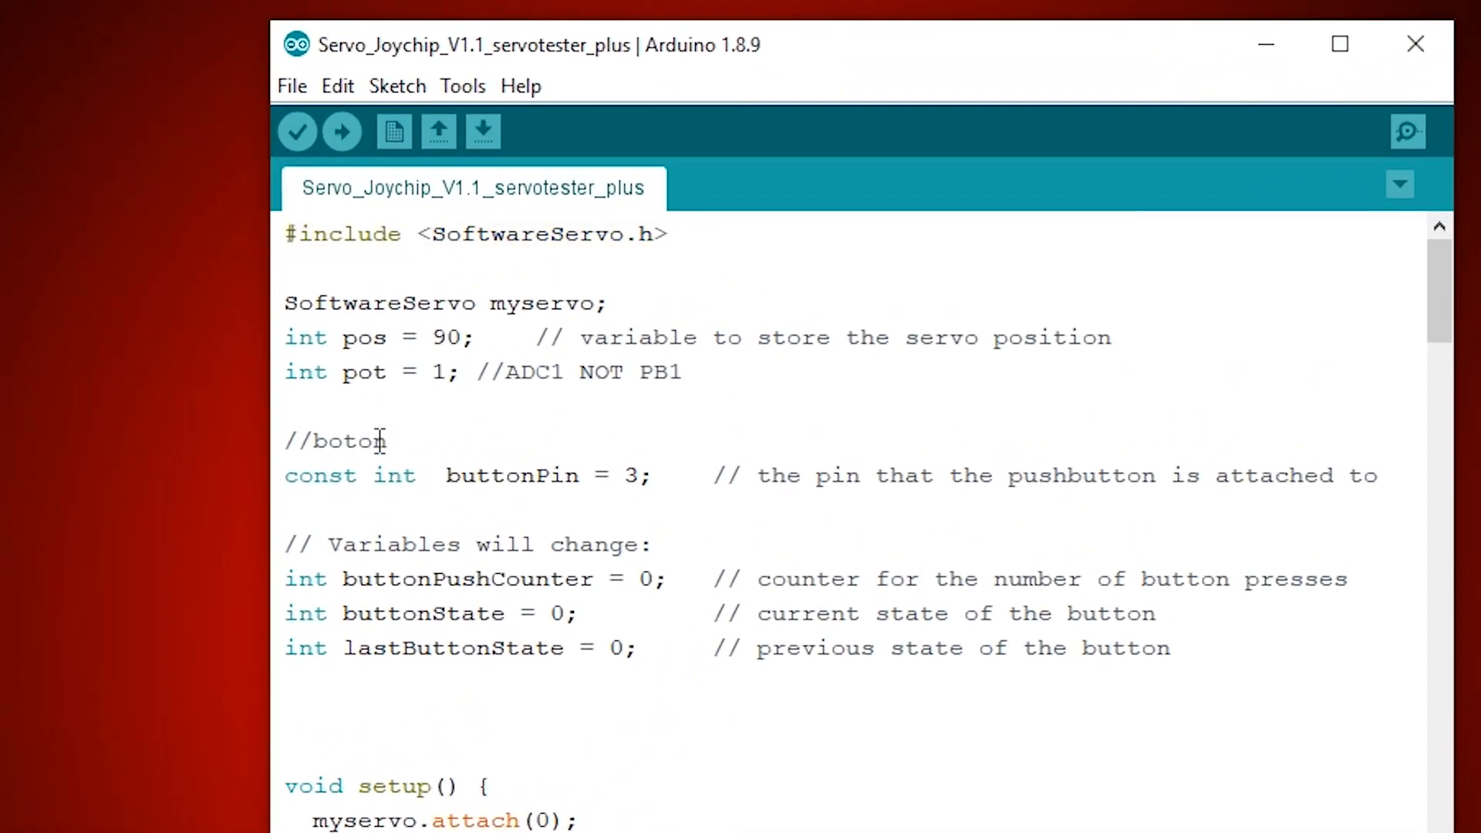
Step: Scroll the servotester_plus code down to the button loop and back up to the SoftwareServo include
scroll("down", 3)
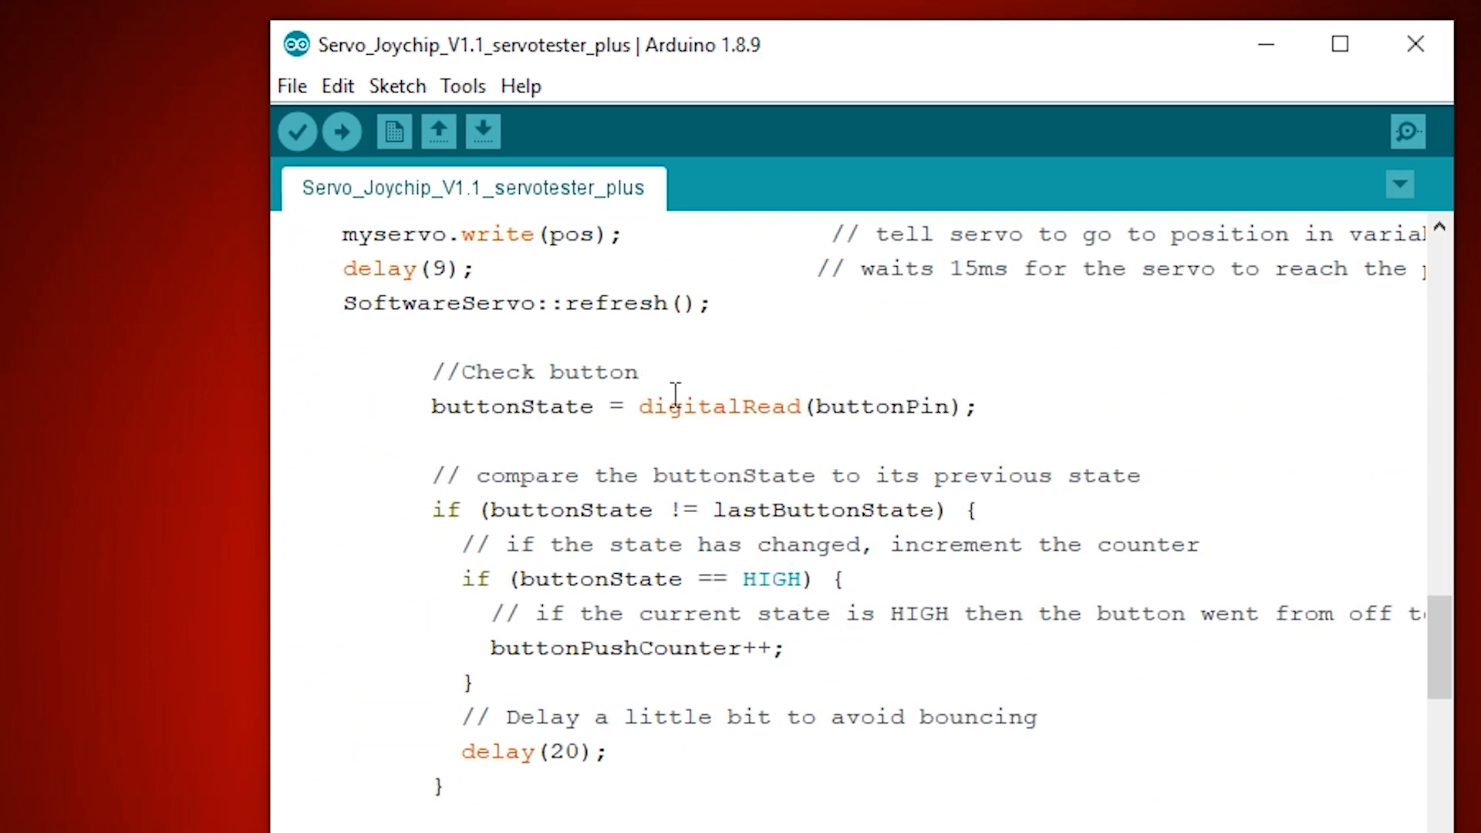
scroll("up", 3)
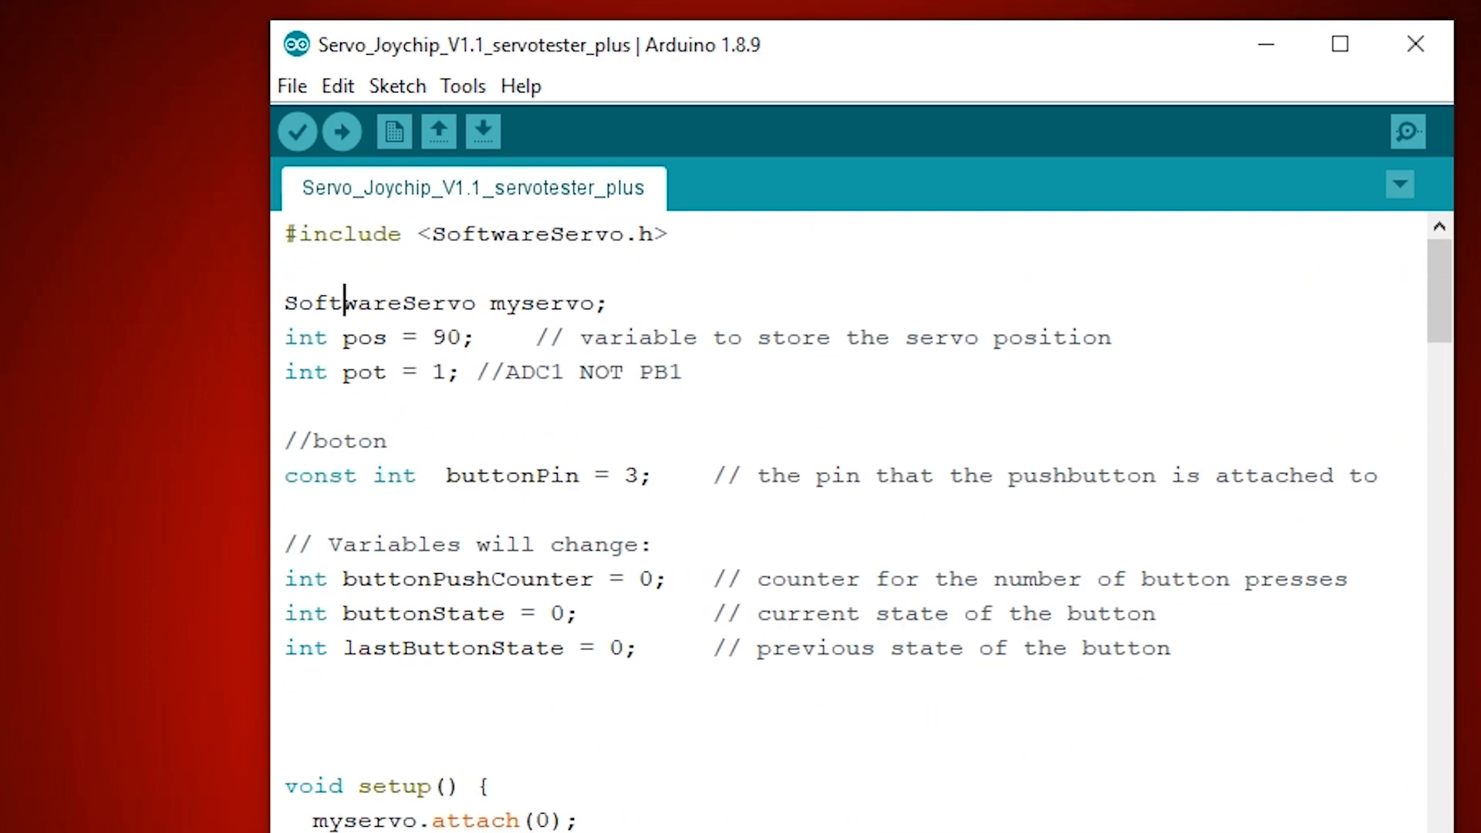